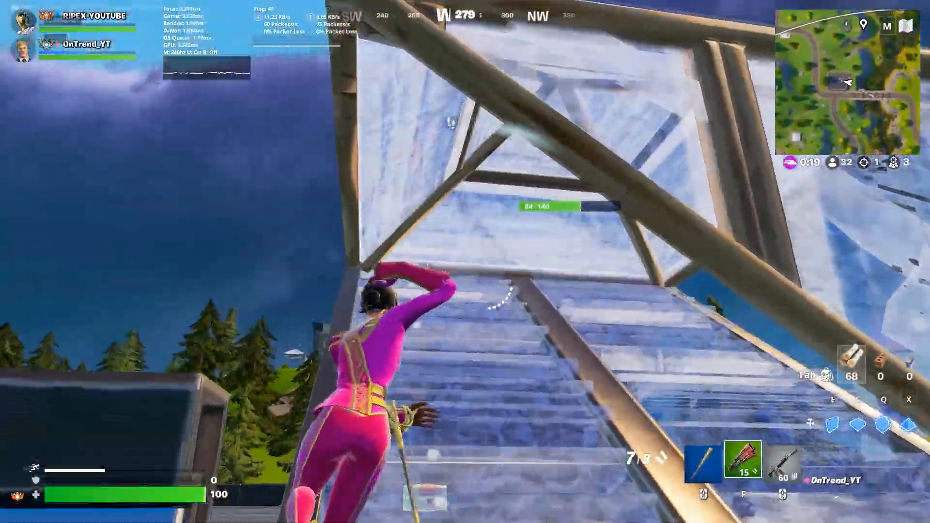
# - Search Windows for 'disk Cleanup' and launch the Disk Cleanup app
pyautogui.click(465, 261)
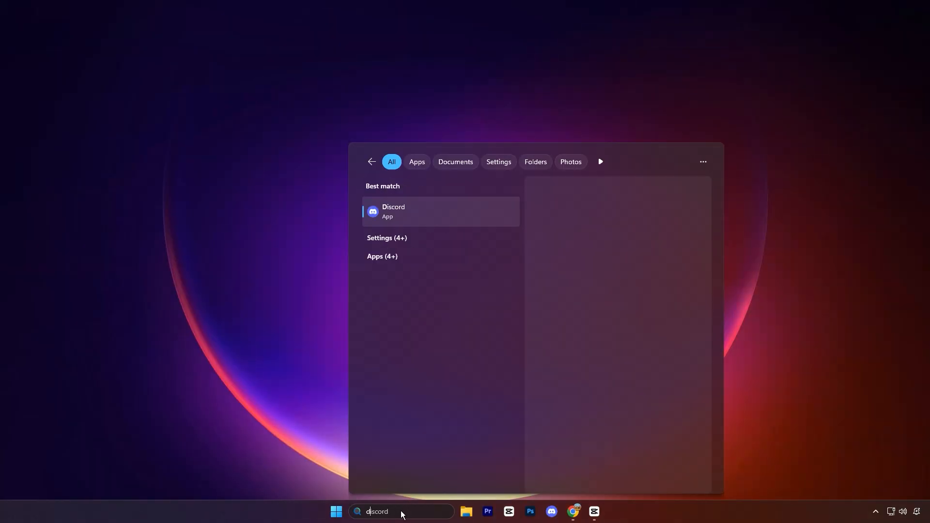
pyautogui.write('disk Cleanup')
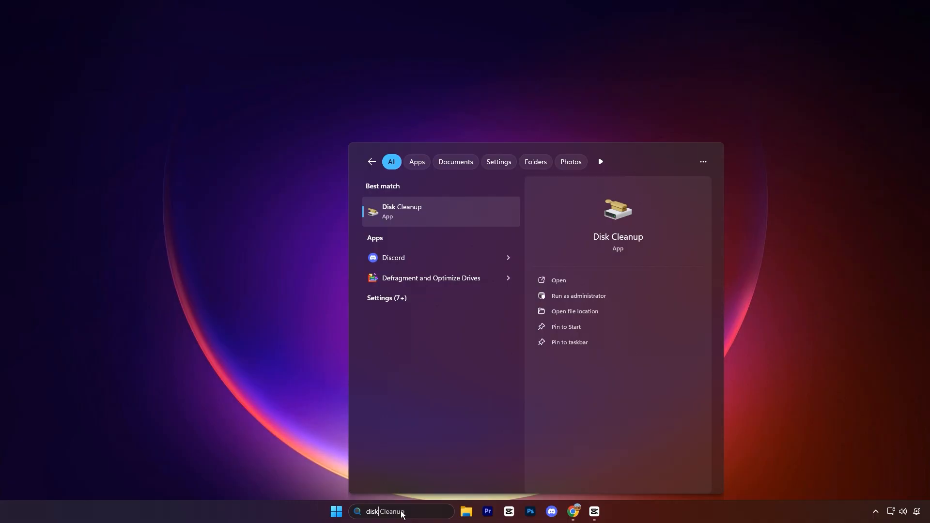
pyautogui.click(401, 211)
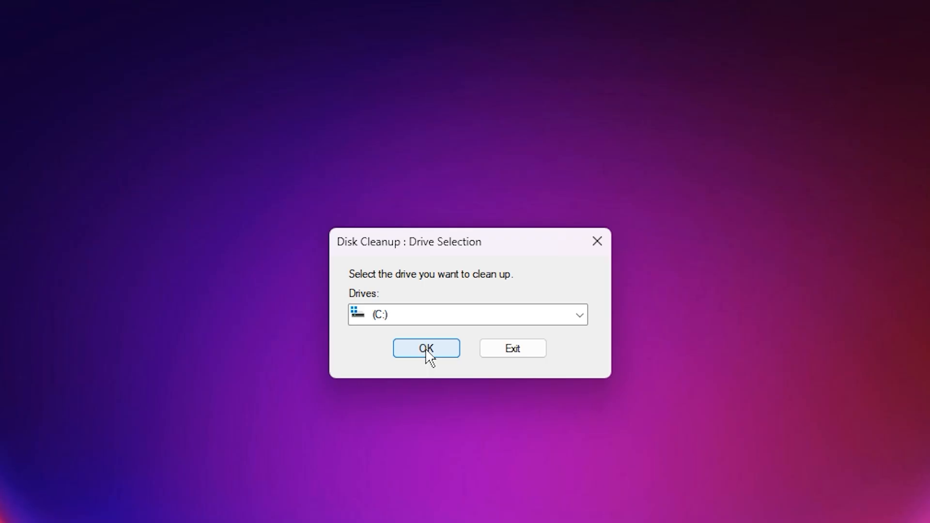
# - Choose drive C: from the Drives list in Disk Cleanup
pyautogui.click(425, 348)
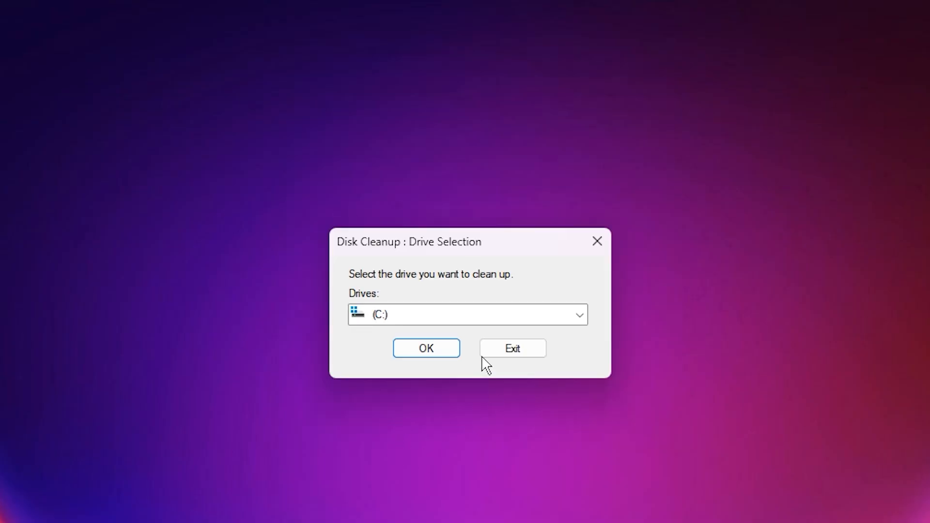
pyautogui.click(579, 315)
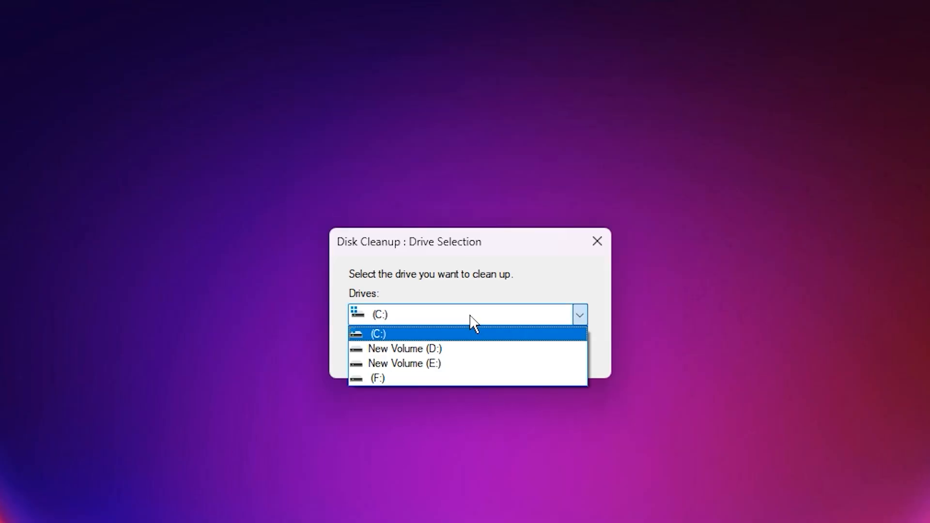
pyautogui.click(378, 333)
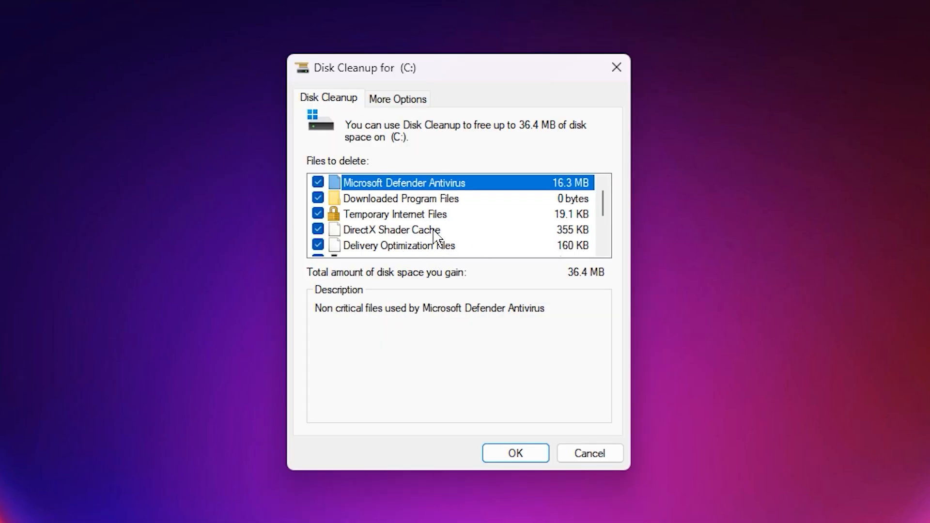
# - Review the Files to delete list and start cleaning the checked categories
pyautogui.scroll(-3)
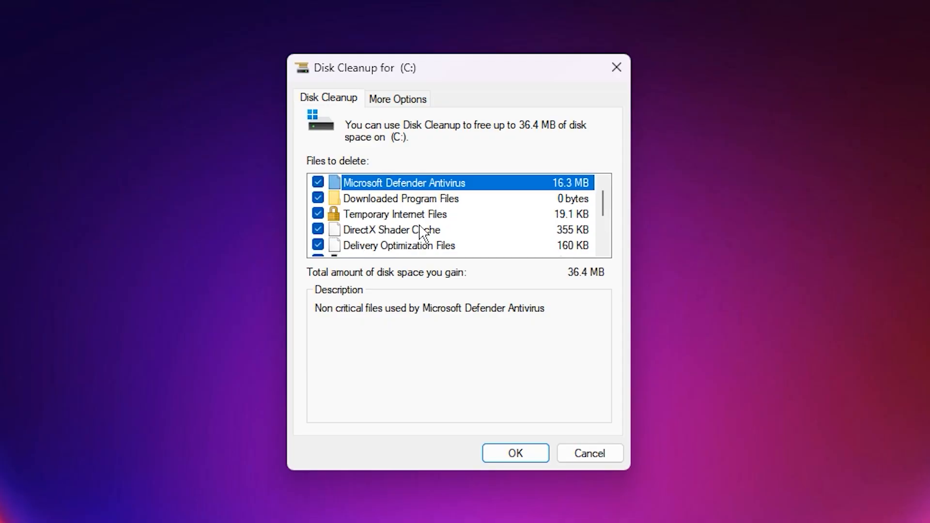
pyautogui.scroll(-3)
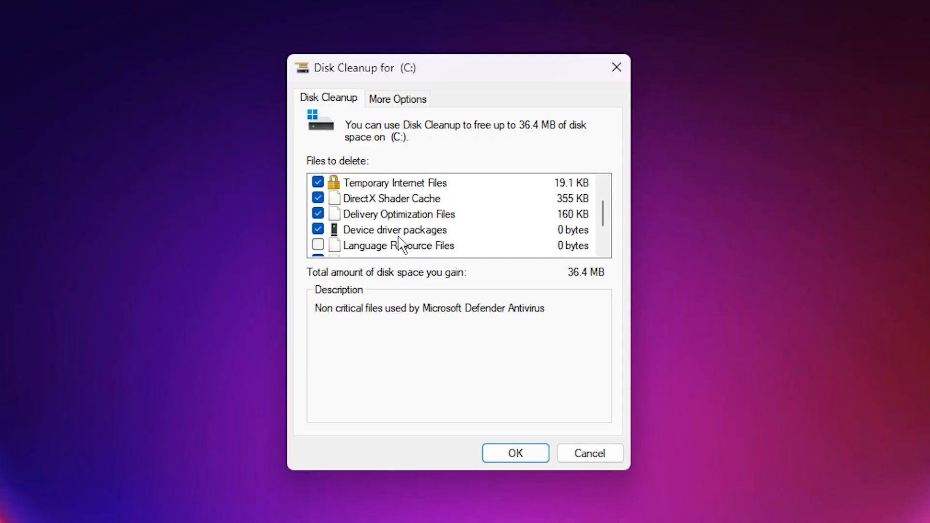
pyautogui.moveTo(397, 200)
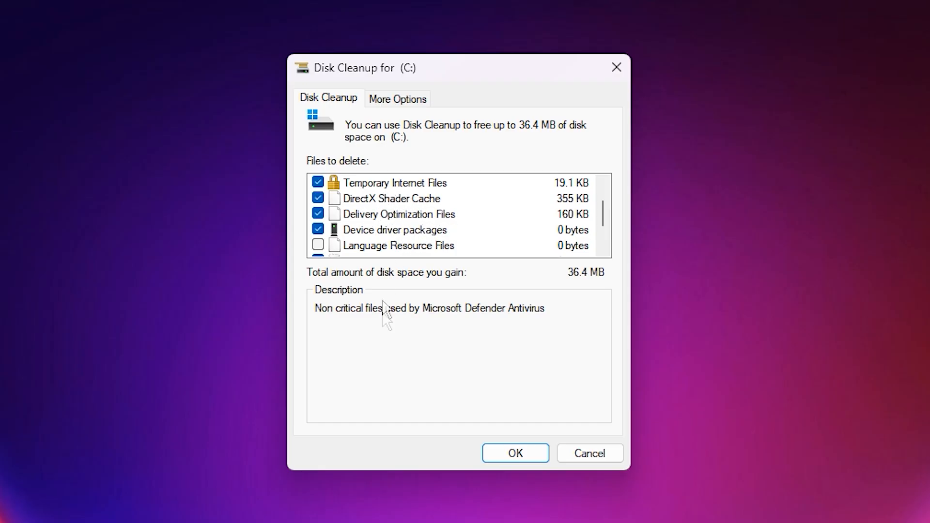
pyautogui.click(513, 452)
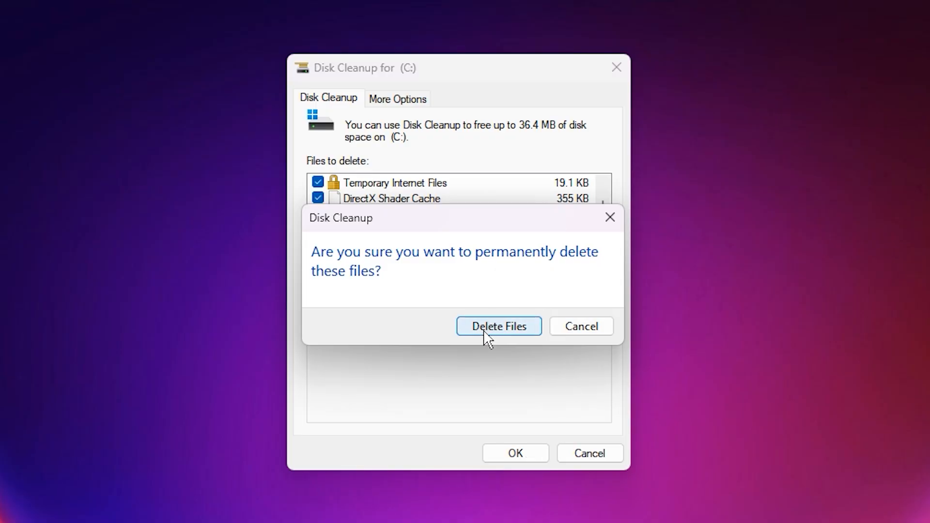
pyautogui.click(498, 326)
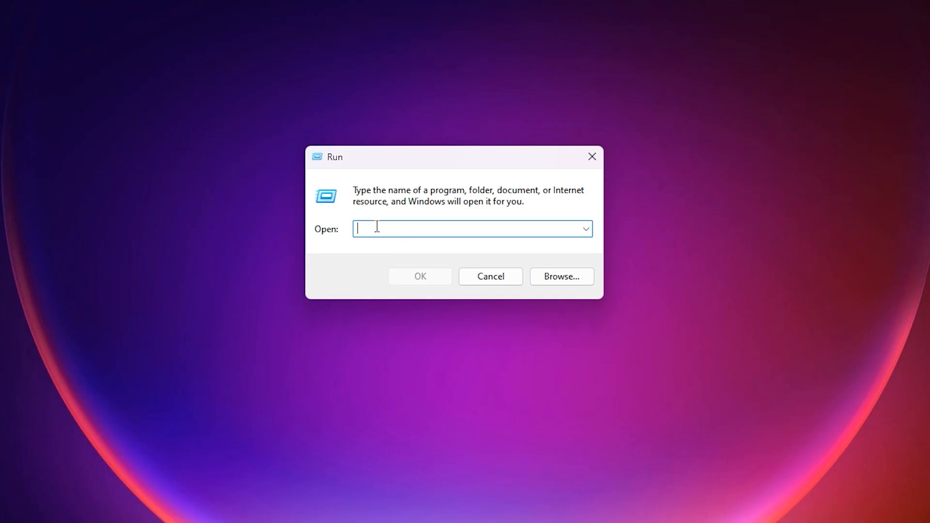
# - Run %localappdata% to open the AppData Local folder in File Explorer
pyautogui.write('%localappdata%')
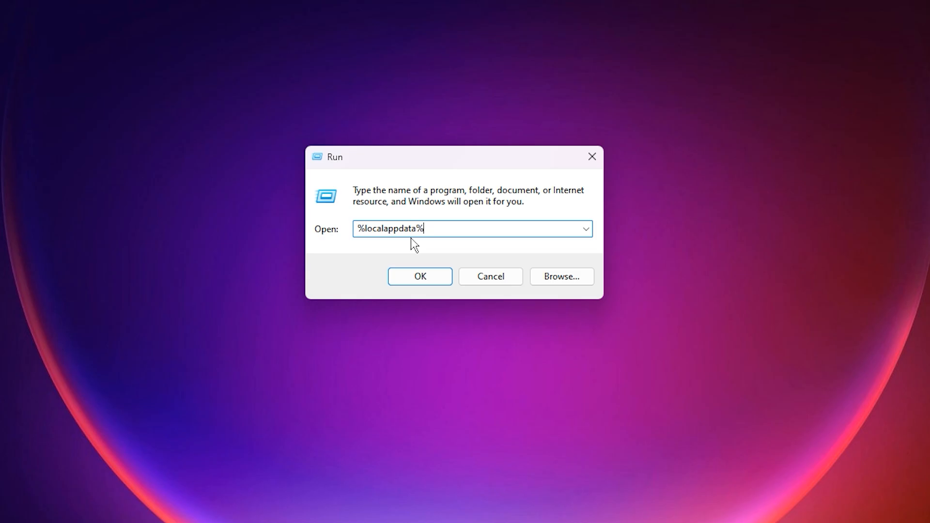
pyautogui.click(419, 277)
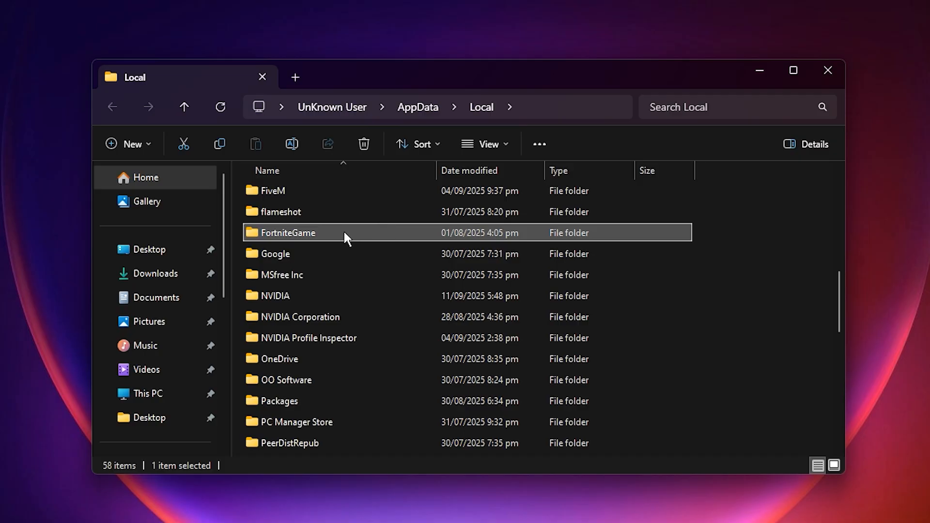
# - Go from FortniteGame to WindowsClient and open GameUserSettings.ini's Properties
pyautogui.doubleClick(287, 233)
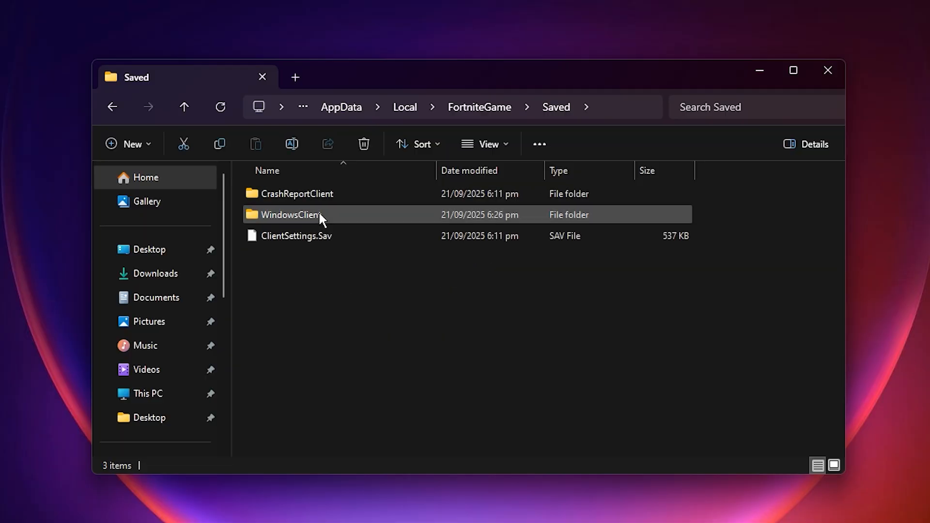
pyautogui.doubleClick(296, 214)
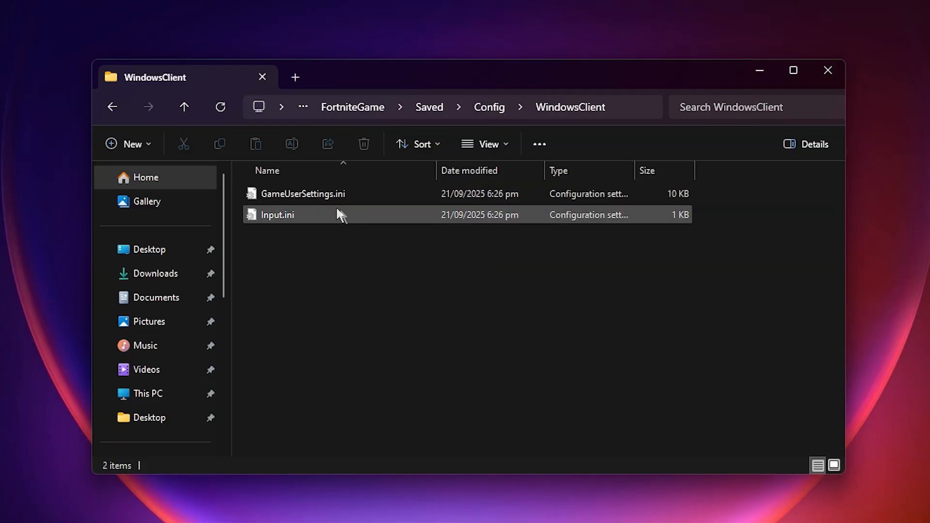
pyautogui.click(303, 193)
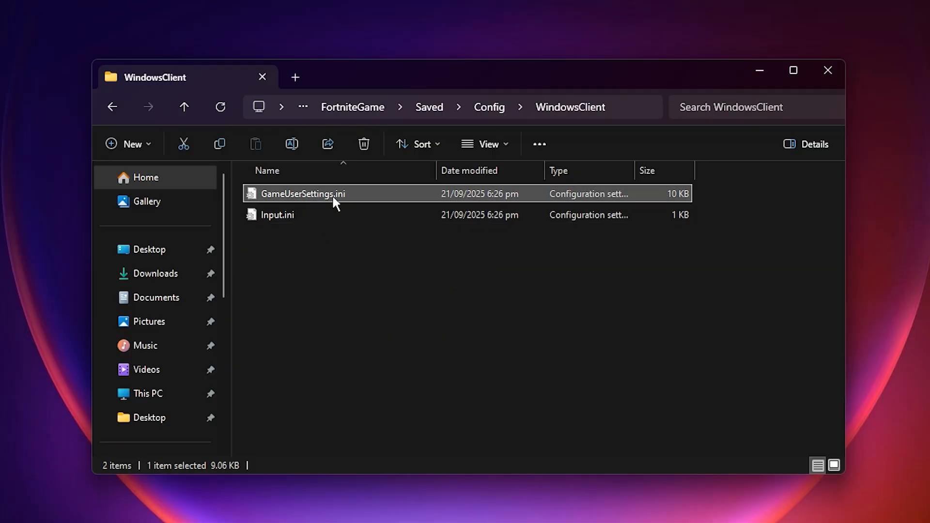
pyautogui.moveTo(356, 201)
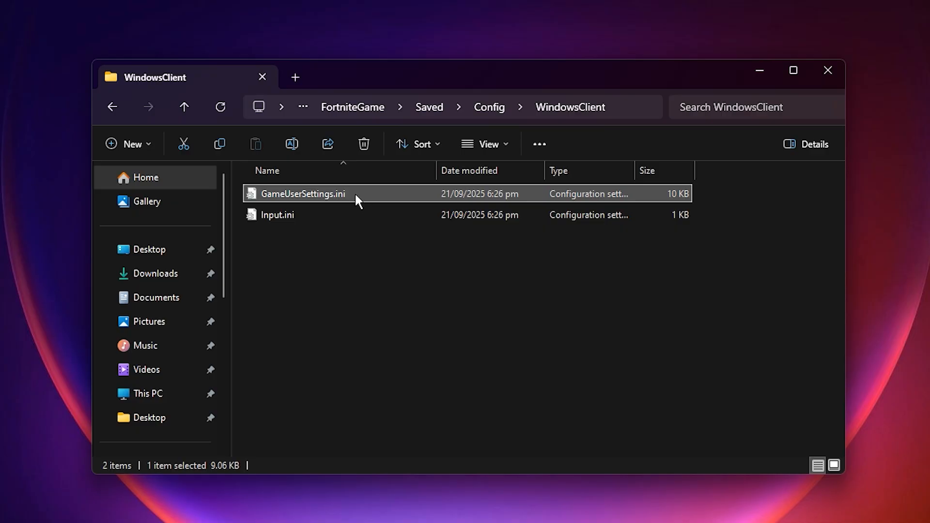
pyautogui.rightClick(302, 193)
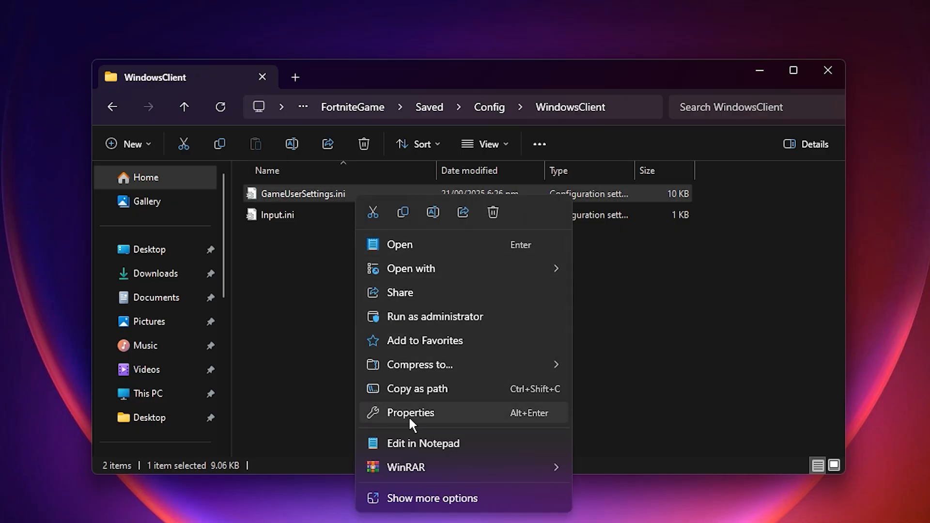
pyautogui.click(410, 413)
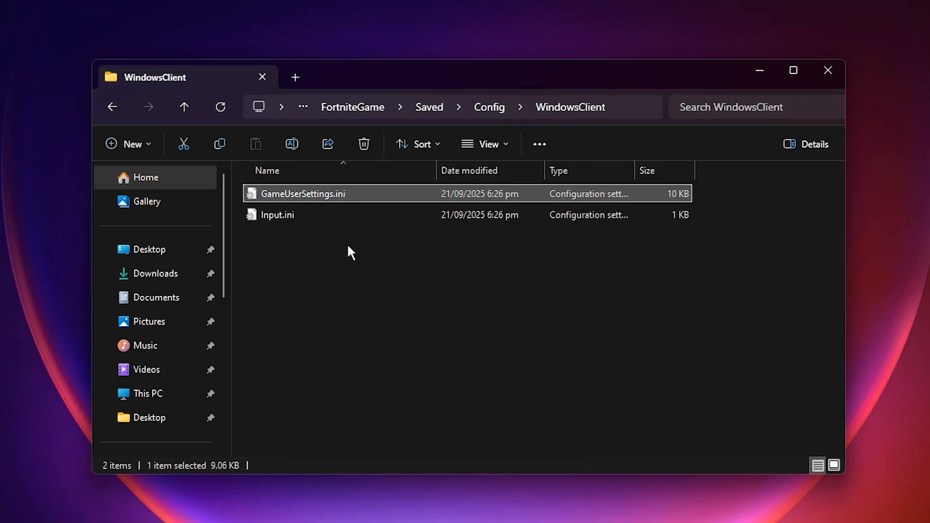
pyautogui.moveTo(356, 259)
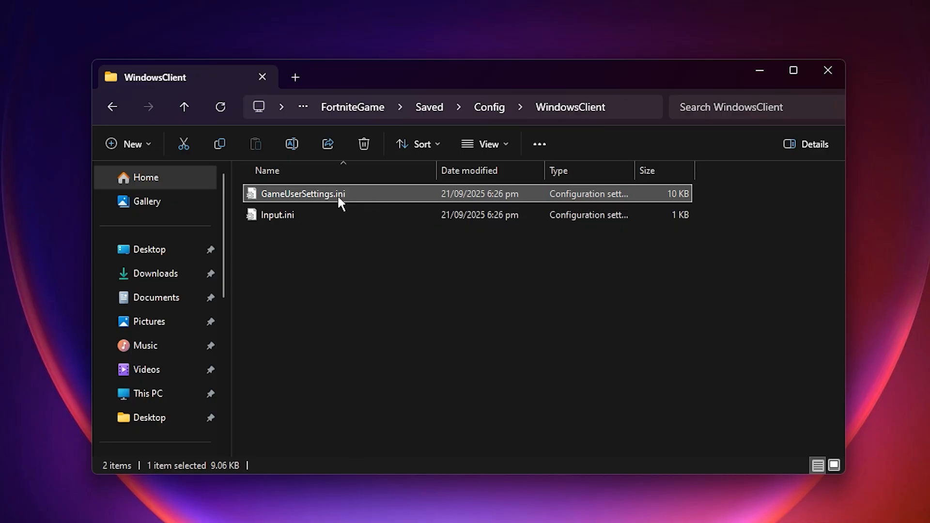
pyautogui.moveTo(337, 204)
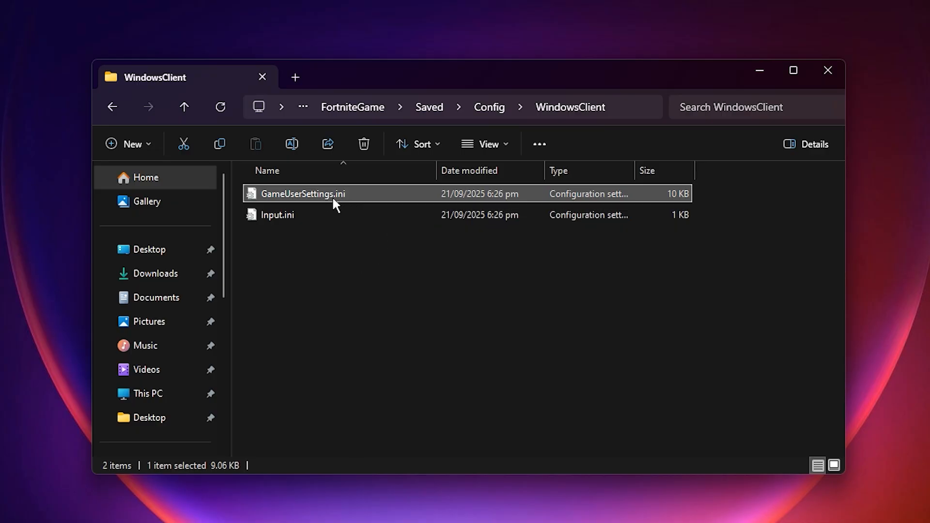
# - Open GameUserSettings.ini in Notepad and select bMotionBlur, bShowGrass and bIsEnergySavingEnabledFocusLoss
pyautogui.doubleClick(302, 194)
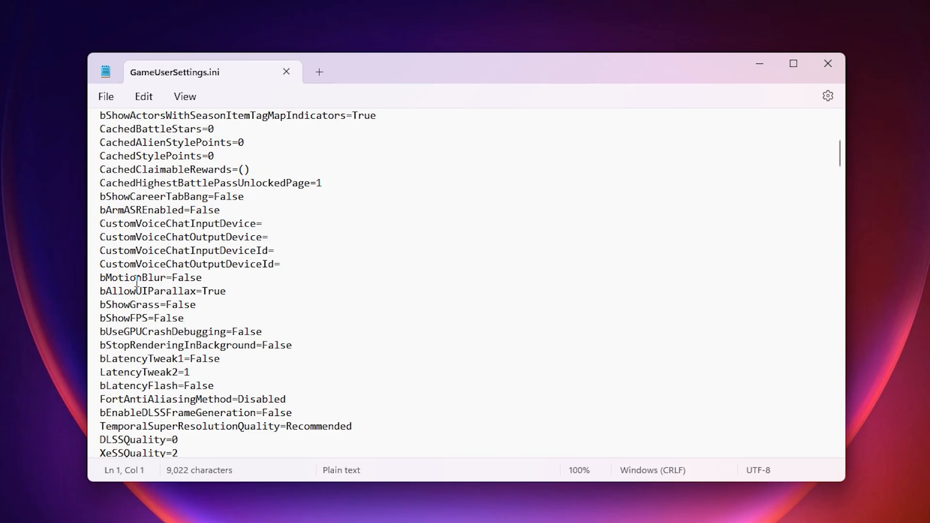
pyautogui.doubleClick(132, 277)
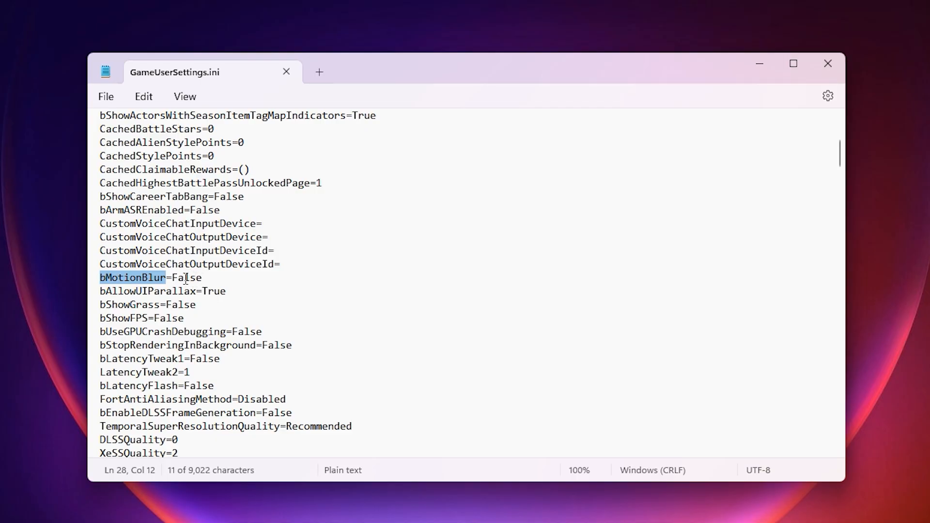
pyautogui.doubleClick(129, 305)
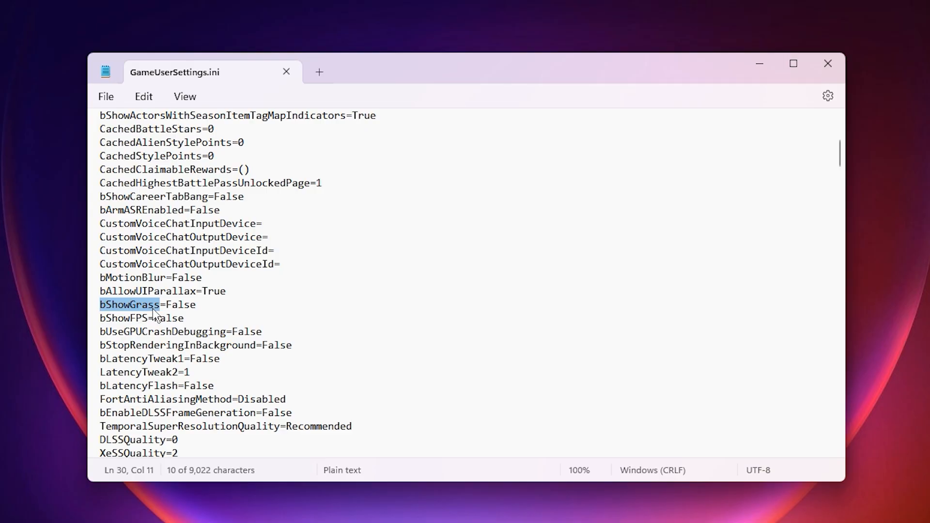
pyautogui.doubleClick(165, 399)
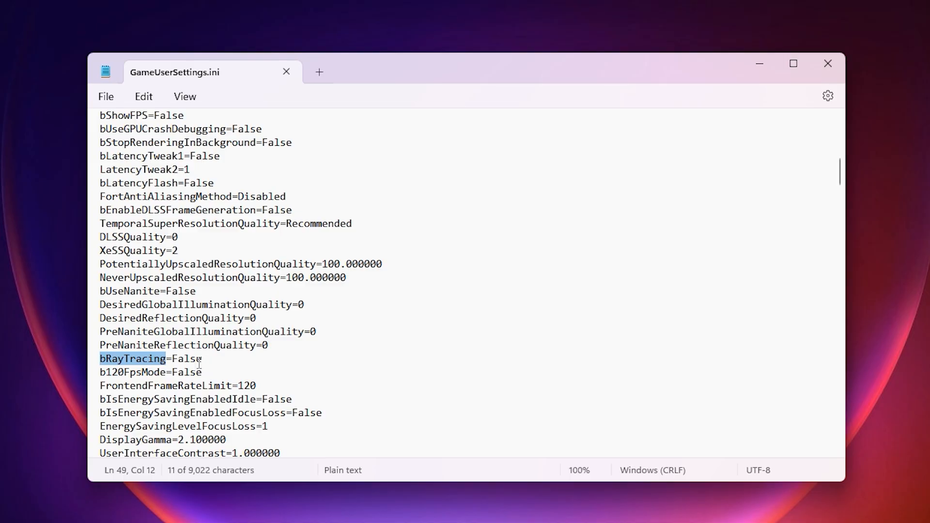
pyautogui.scroll(-3)
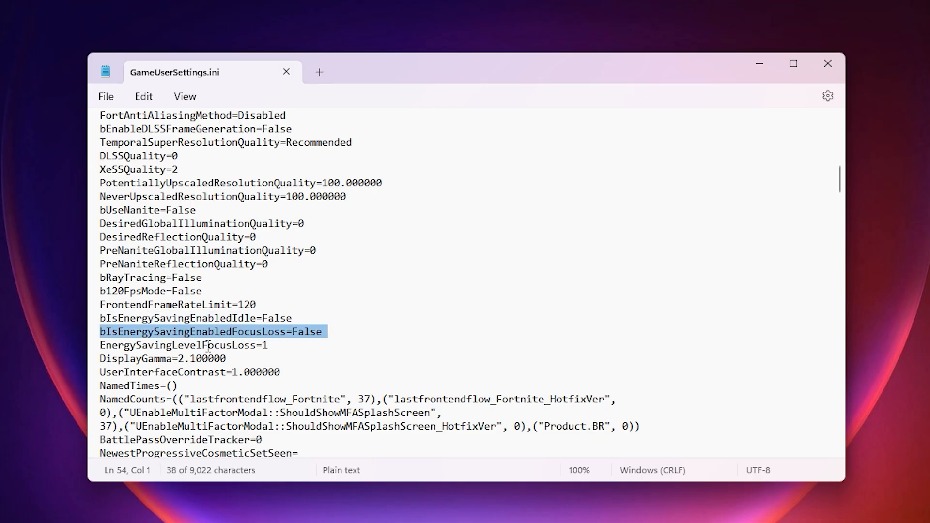
pyautogui.doubleClick(177, 345)
pyautogui.write('0')
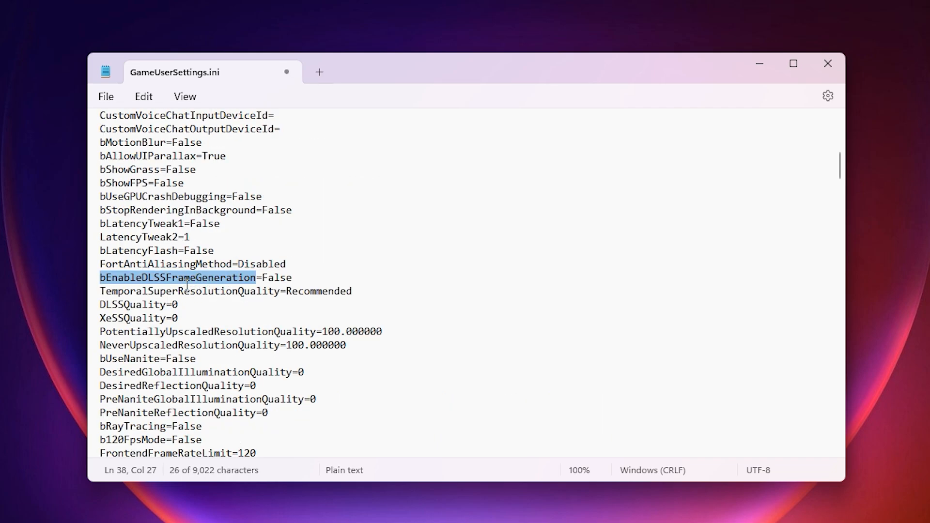
pyautogui.doubleClick(132, 318)
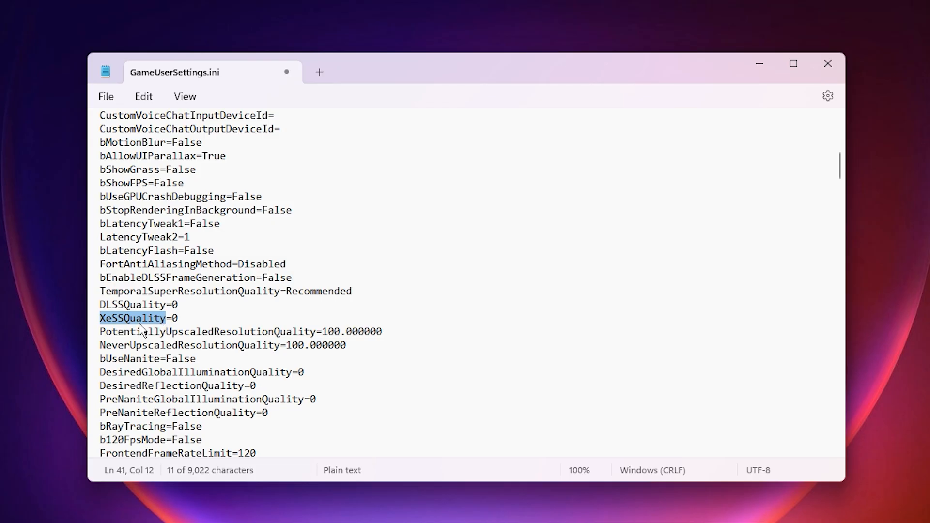
pyautogui.click(173, 277)
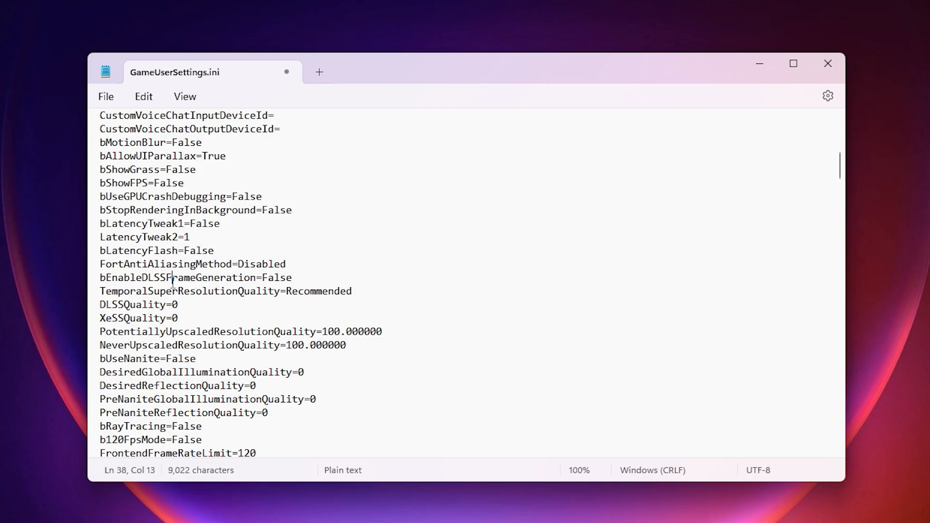
pyautogui.doubleClick(178, 278)
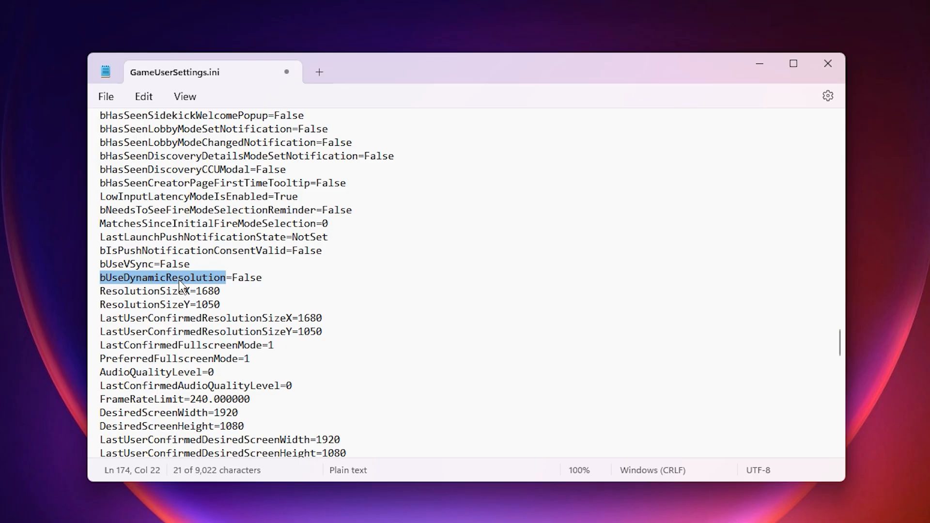
pyautogui.doubleClick(126, 264)
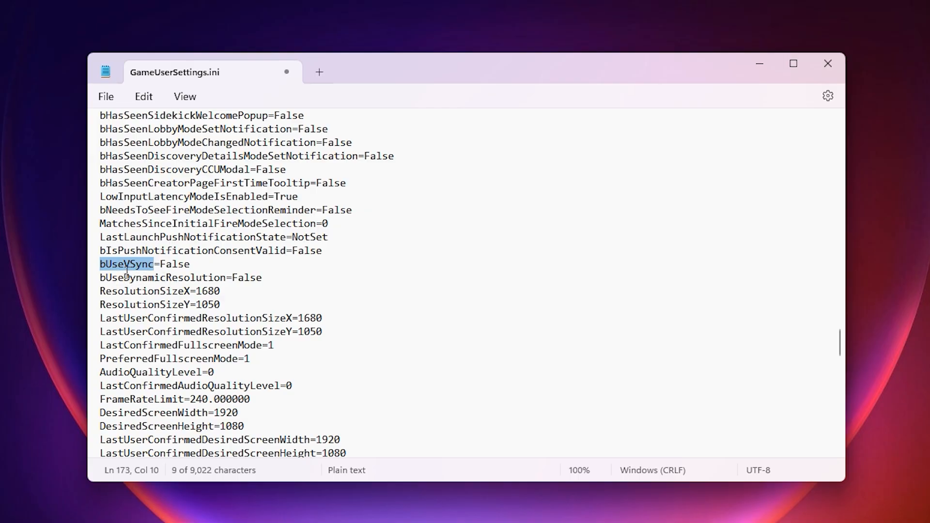
pyautogui.moveTo(146, 277)
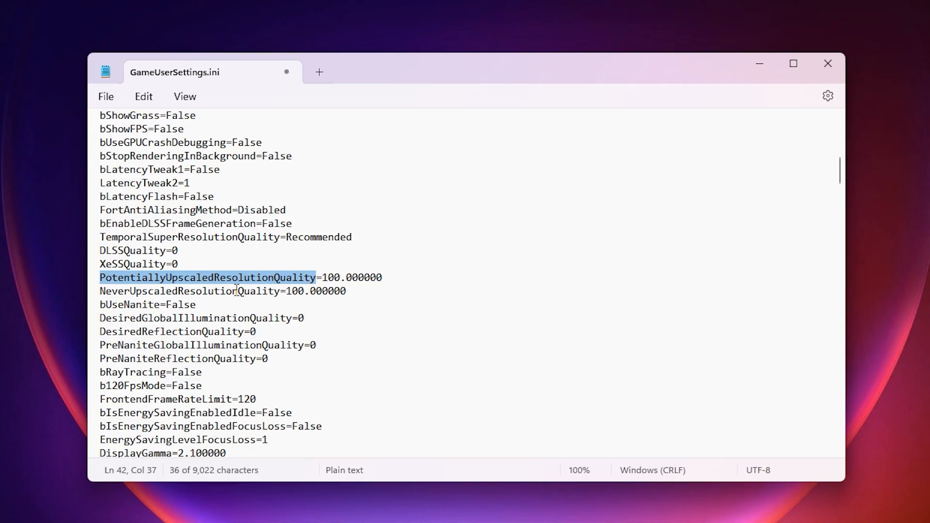
pyautogui.moveTo(250, 278)
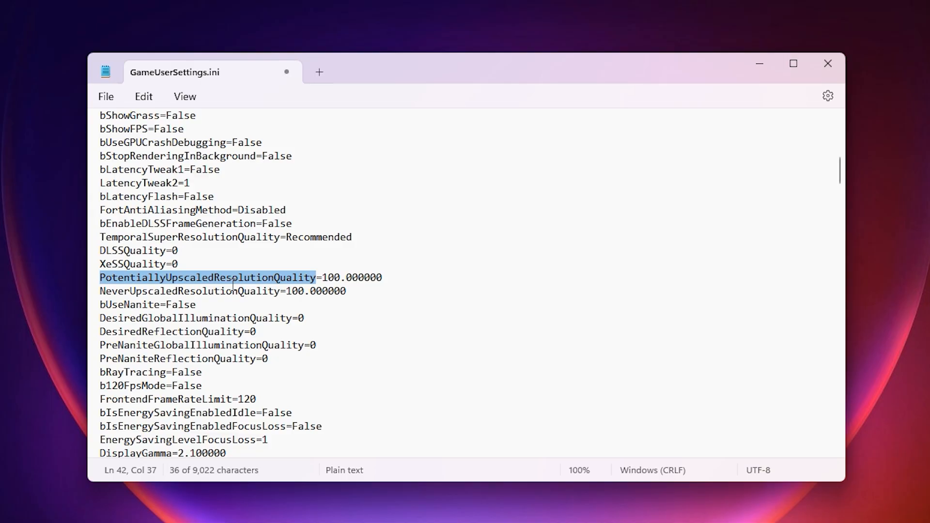
pyautogui.scroll(-3)
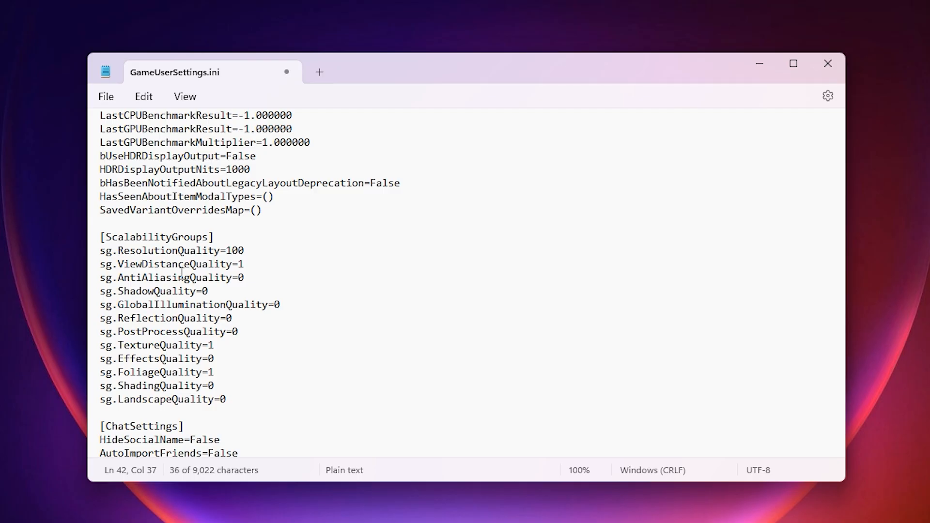
# - Review the sg. quality settings and change sg.ShadingQuality to 2
pyautogui.doubleClick(175, 264)
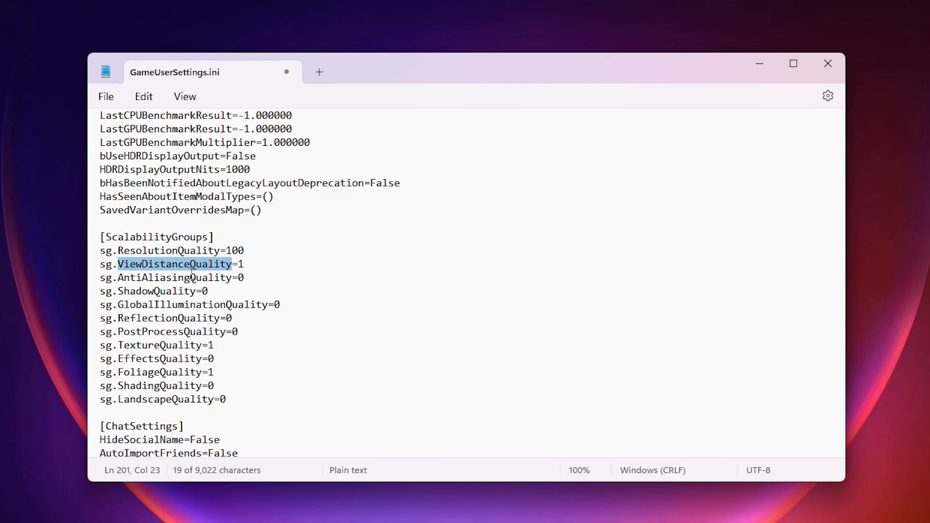
pyautogui.doubleClick(156, 290)
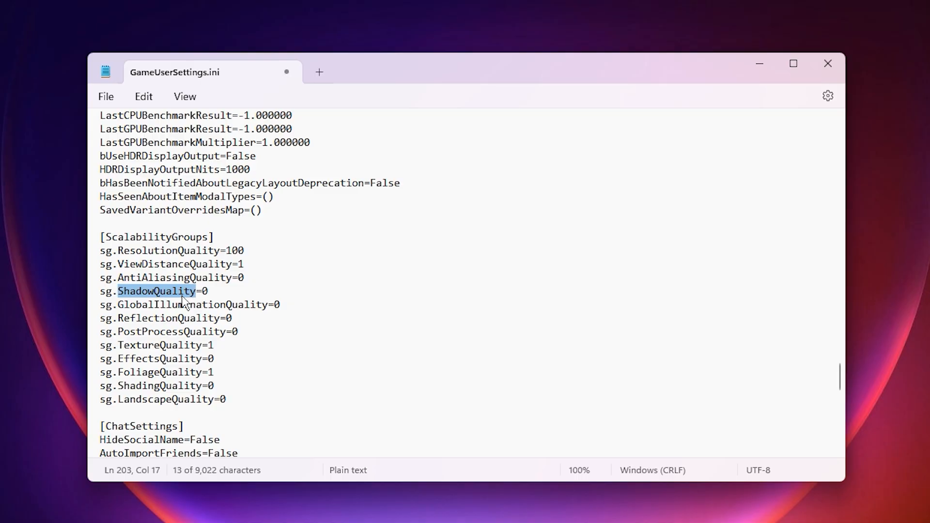
pyautogui.doubleClick(168, 318)
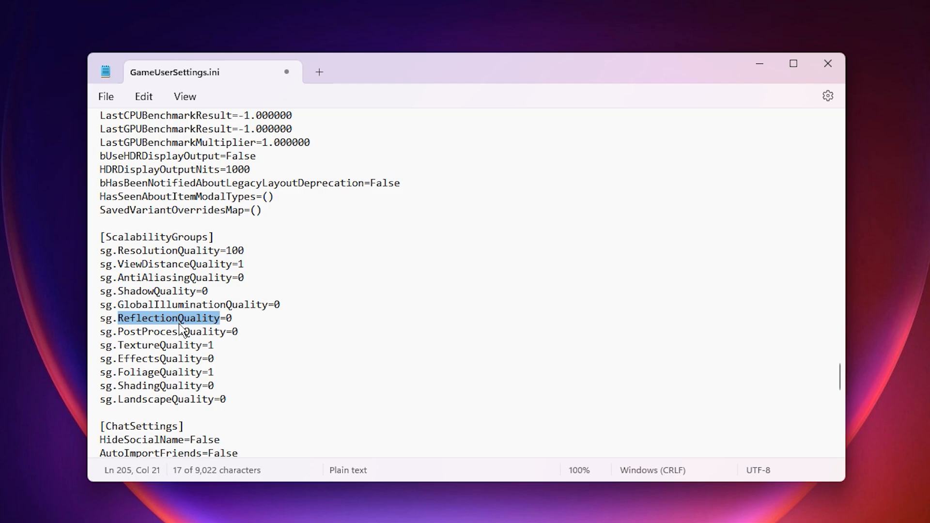
pyautogui.doubleClick(171, 331)
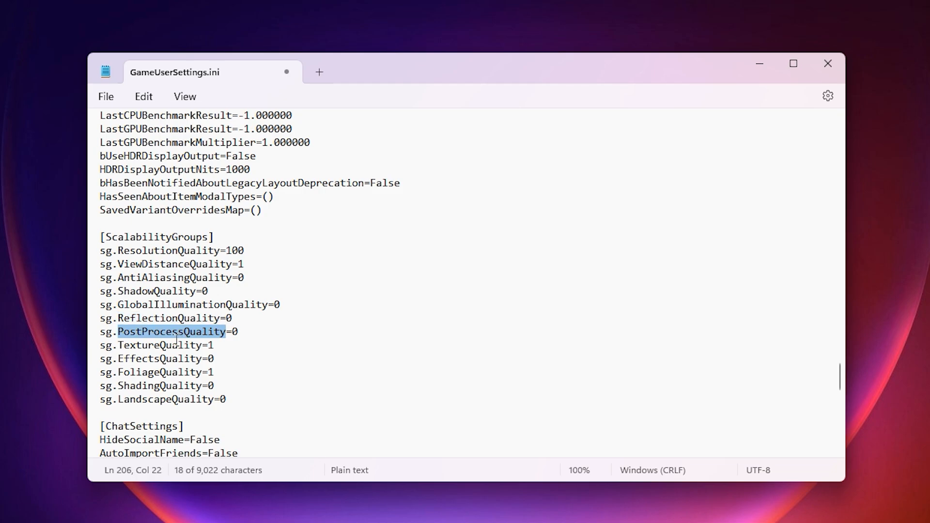
pyautogui.doubleClick(159, 359)
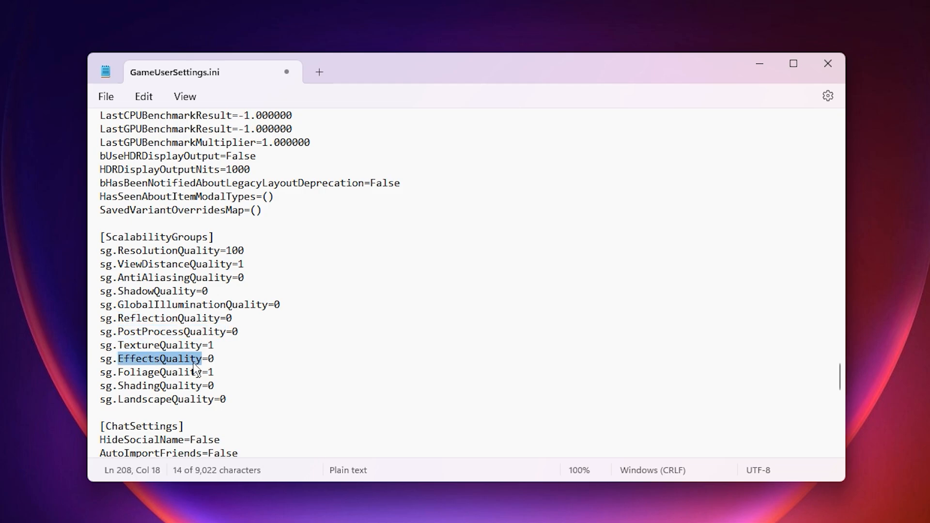
pyautogui.doubleClick(158, 372)
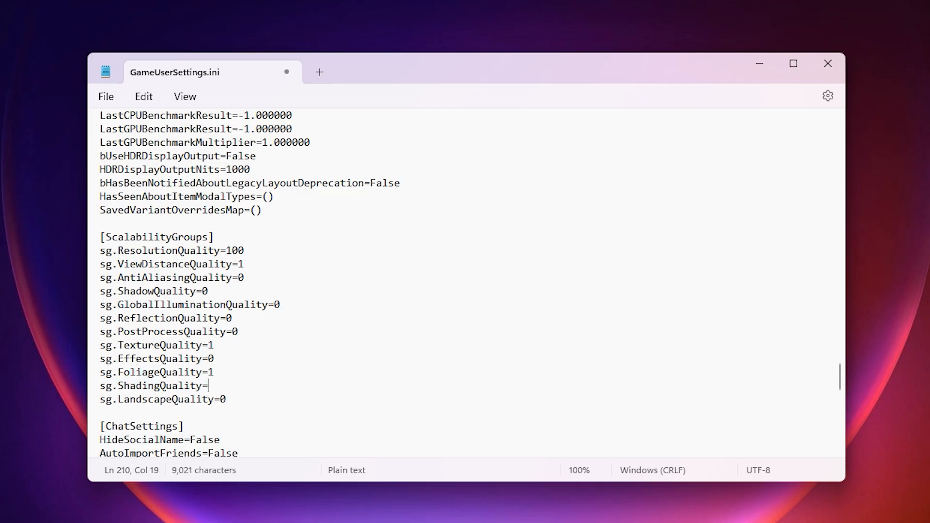
pyautogui.write('2')
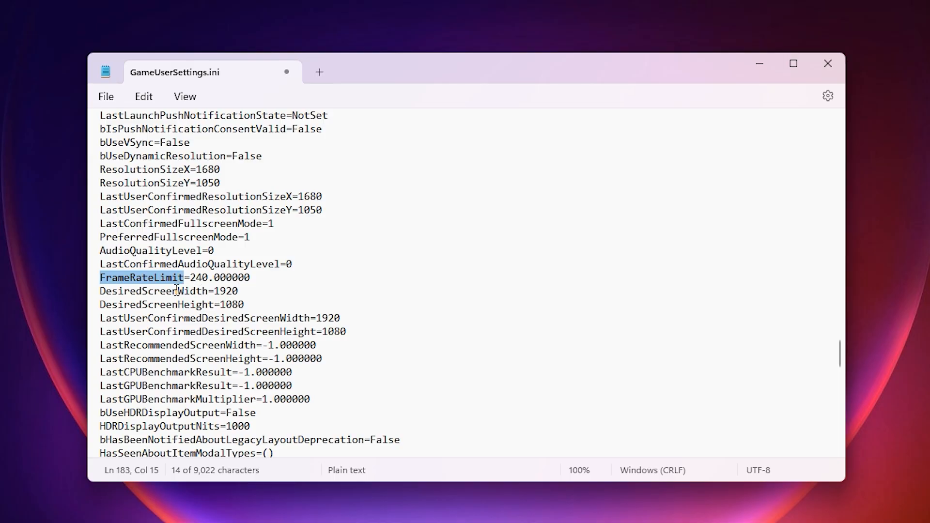
pyautogui.moveTo(206, 285)
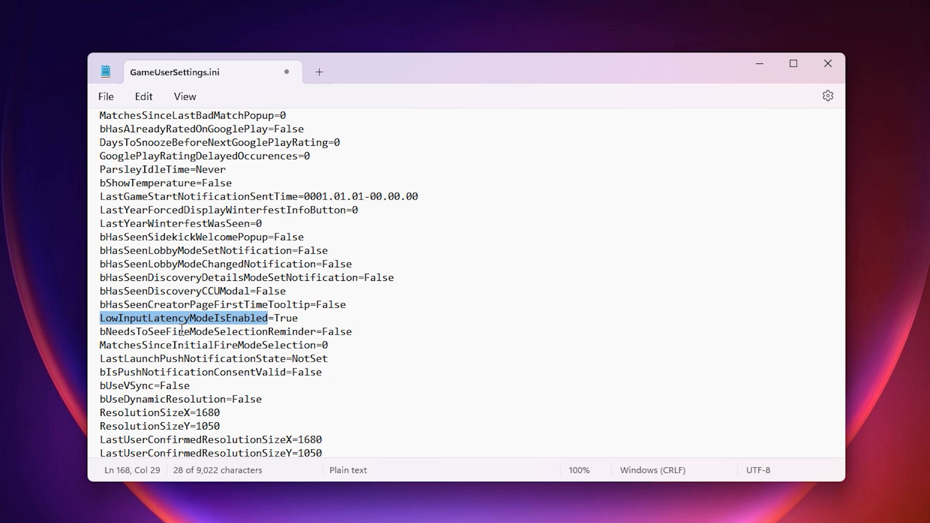
pyautogui.moveTo(212, 327)
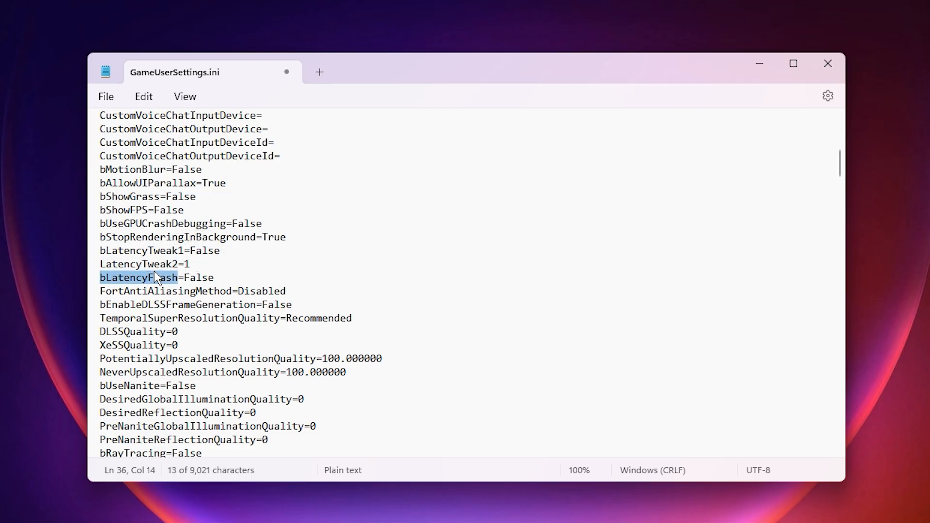
# - Open Notepad's File menu to save GameUserSettings.ini
pyautogui.click(106, 96)
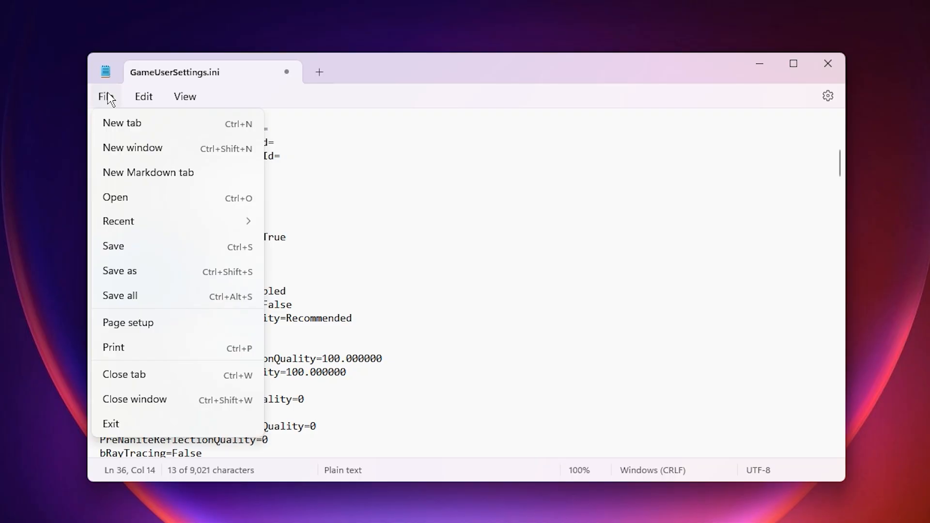
pyautogui.moveTo(151, 252)
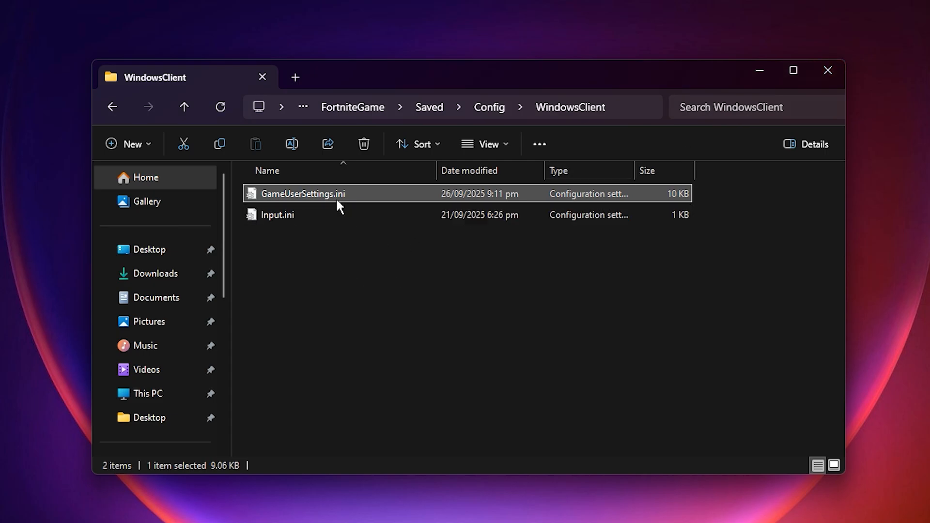
# - Open GameUserSettings.ini's Properties and tick Read-only
pyautogui.rightClick(302, 193)
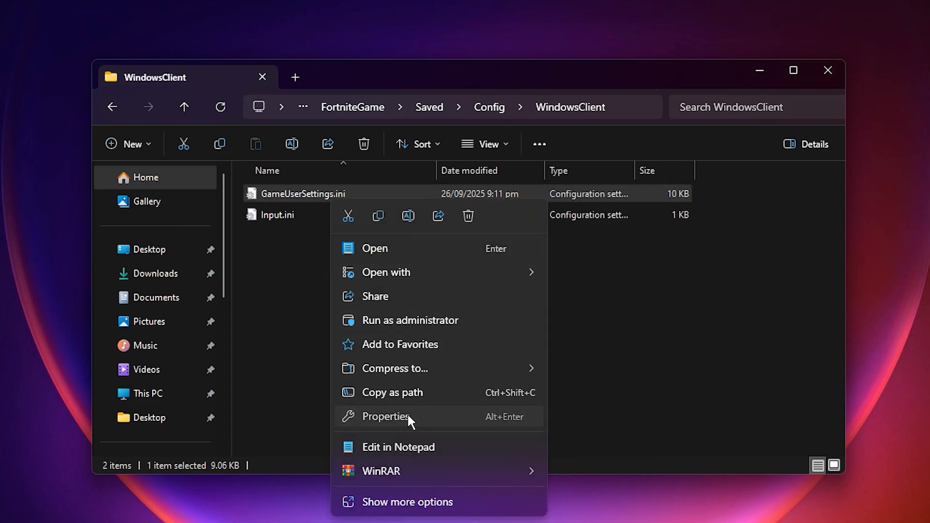
pyautogui.click(386, 417)
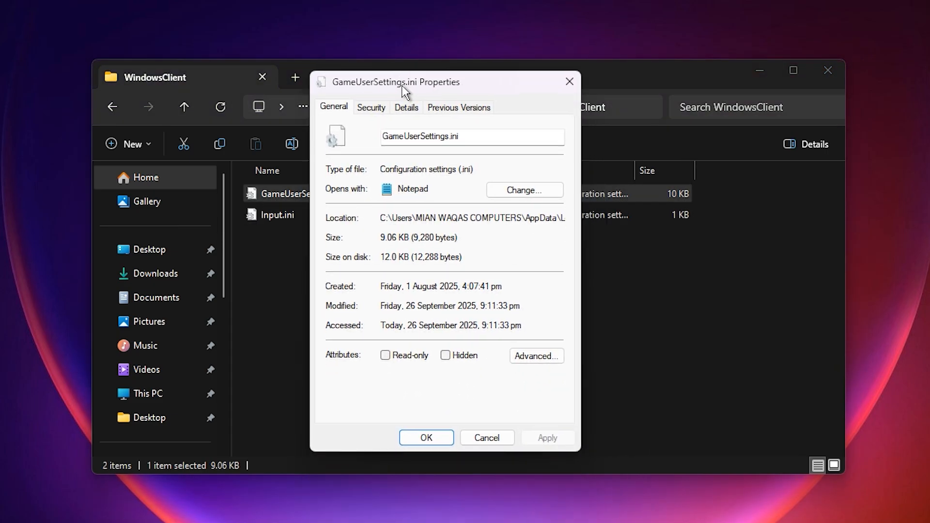
pyautogui.click(385, 355)
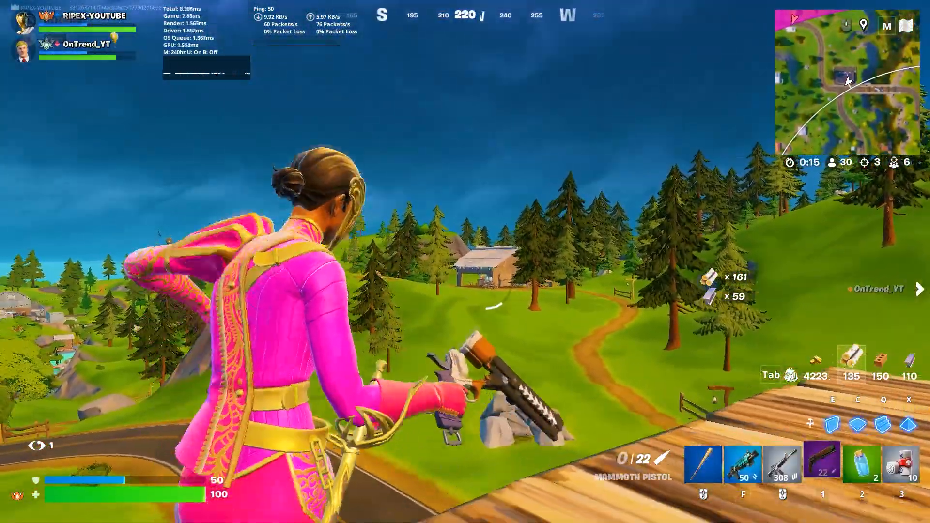
# - Shoot the opponent by the wooden shed with the Mammoth Pistol
pyautogui.click(465, 262)
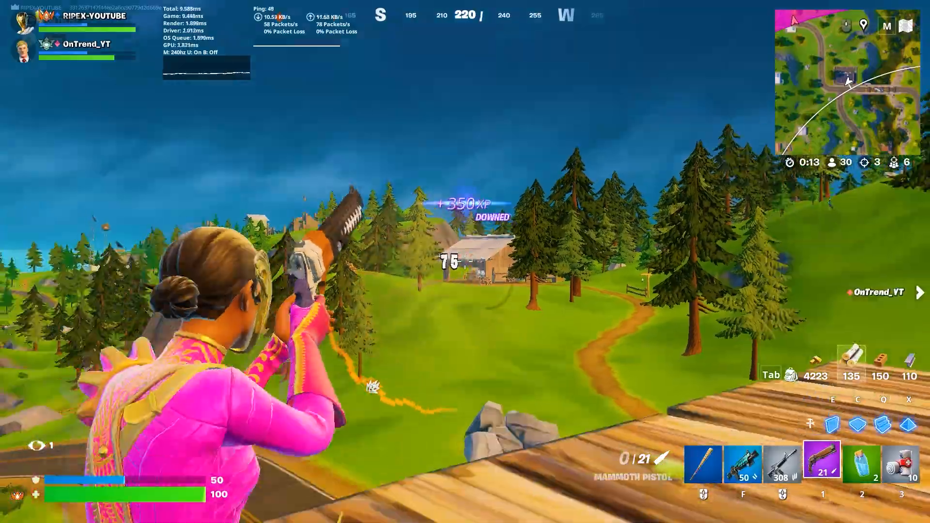